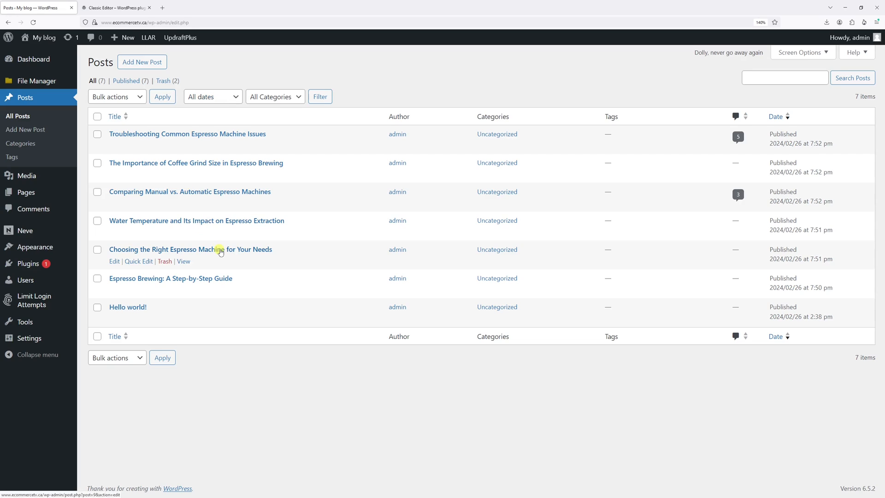
View the Classic Editor plugin page, then go to Plugins > Add New Plugin in the admin.
left_click(121, 8)
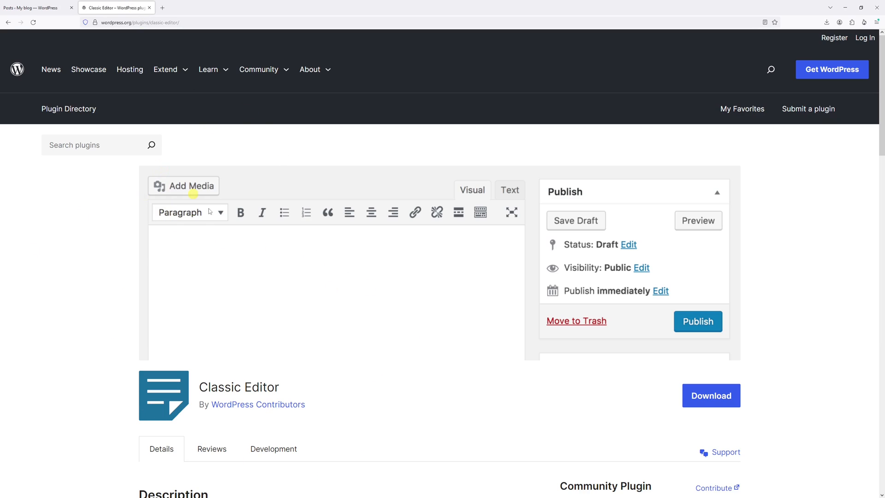
left_click(35, 7)
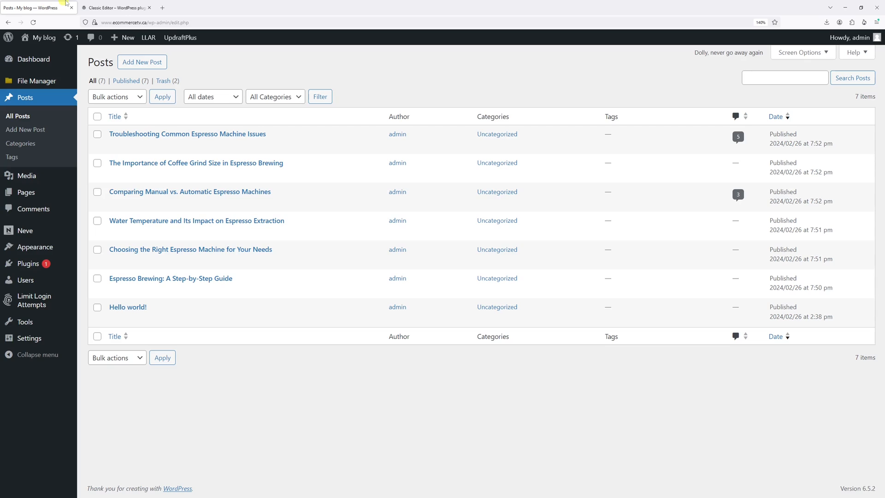
mouse_move(42, 192)
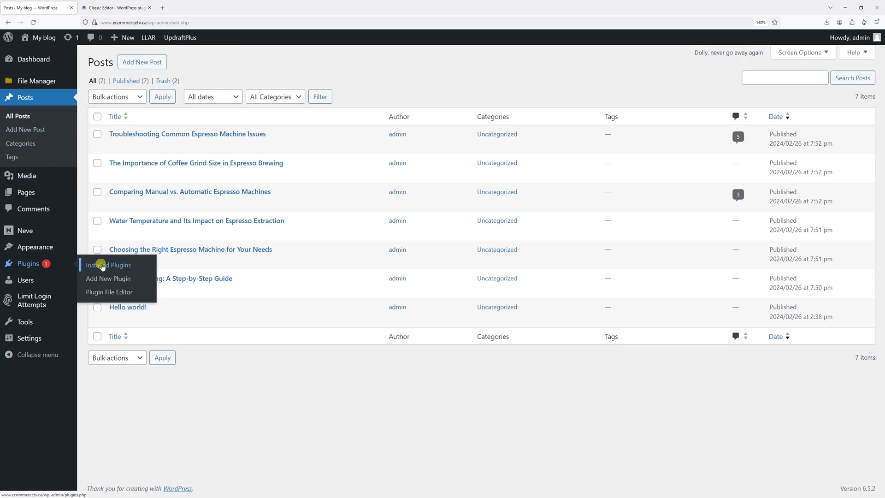
left_click(108, 266)
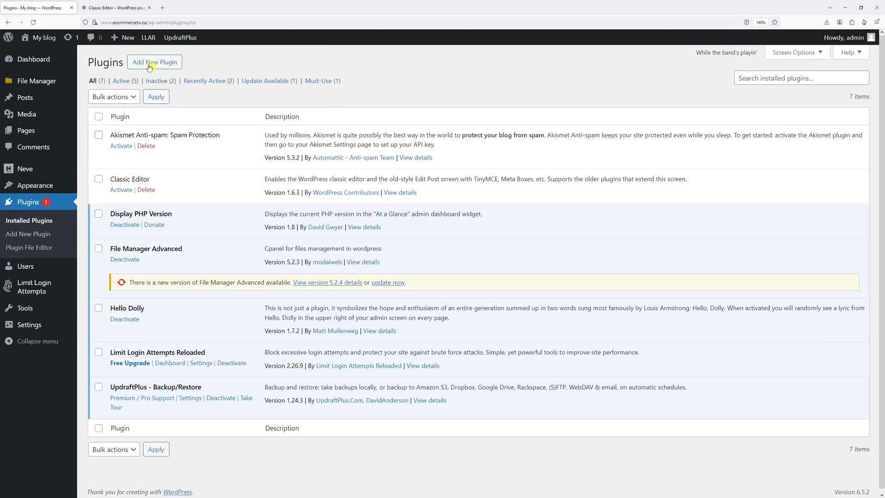
left_click(154, 62)
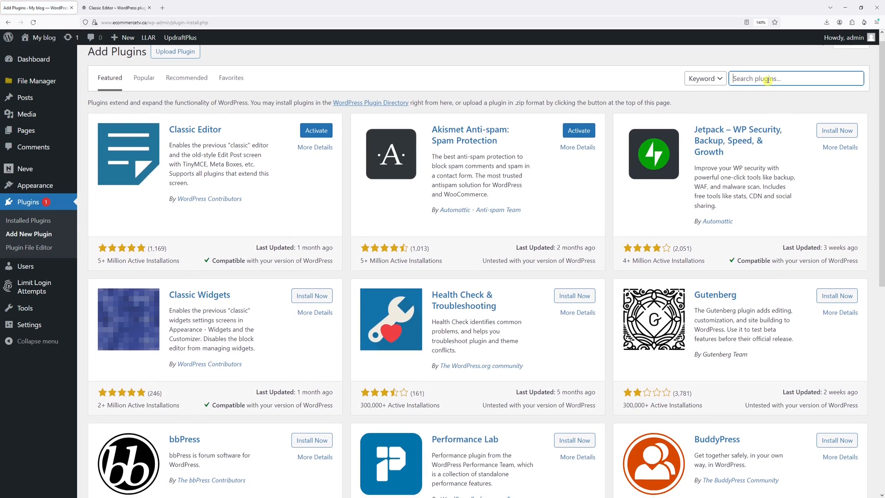
Search for 'classic editor' and activate the Classic Editor plugin.
type("classic editor")
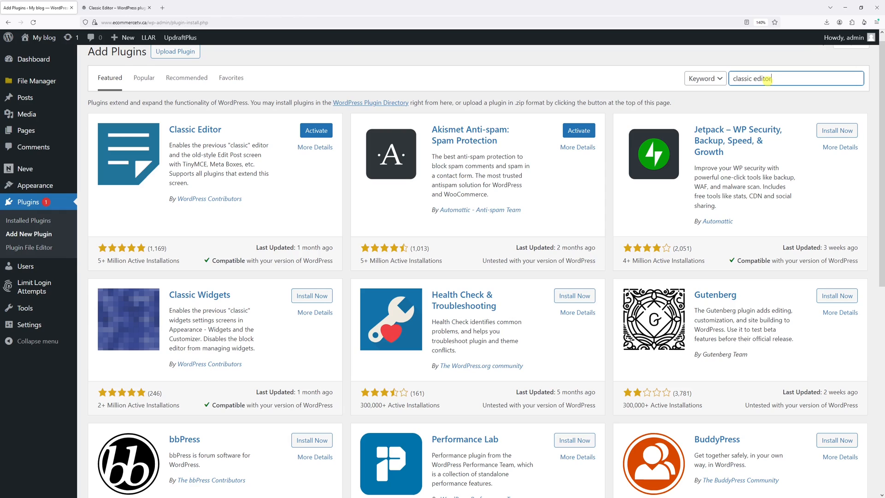
key("Enter")
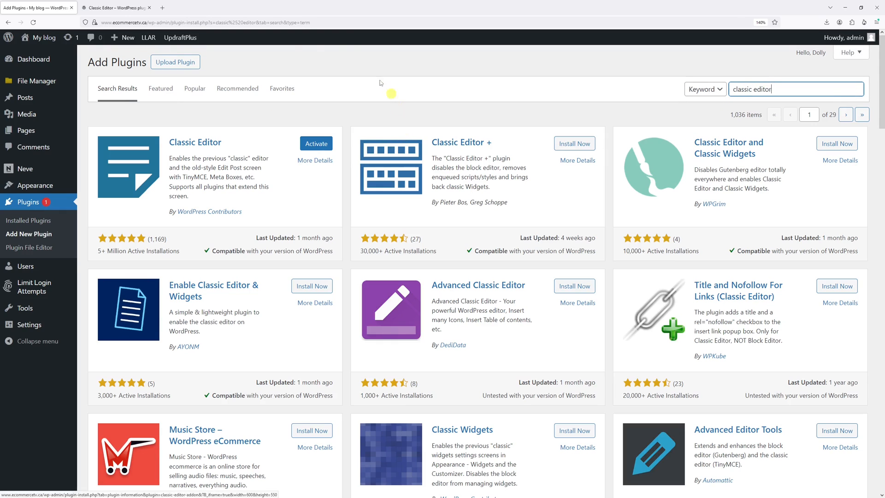
mouse_move(250, 210)
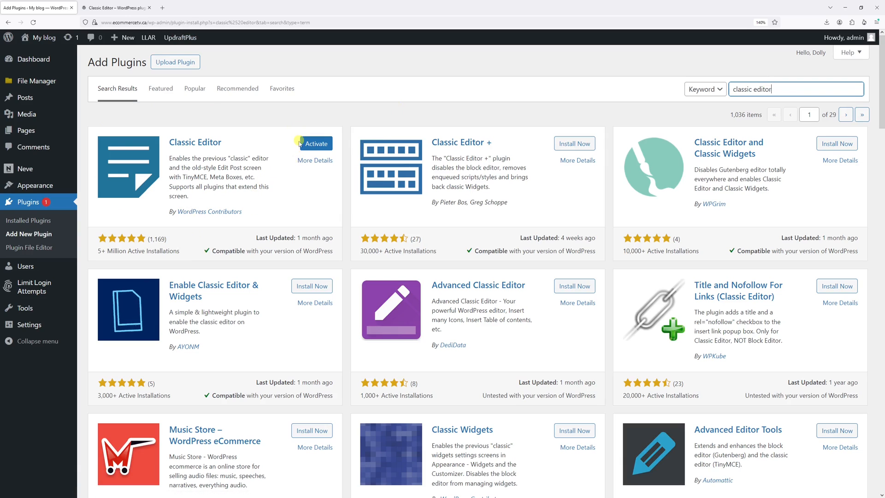
left_click(315, 143)
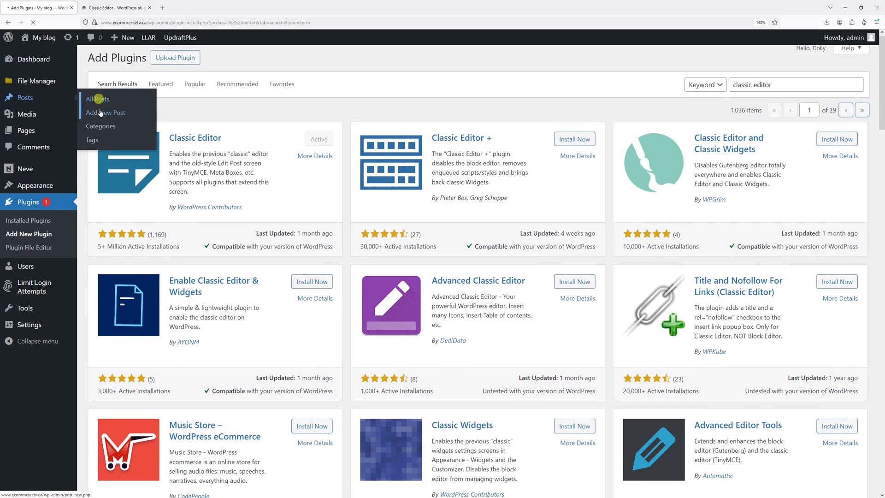
From All Posts, edit the Troubleshooting Common Espresso Machine Issues post in the classic editor.
left_click(96, 100)
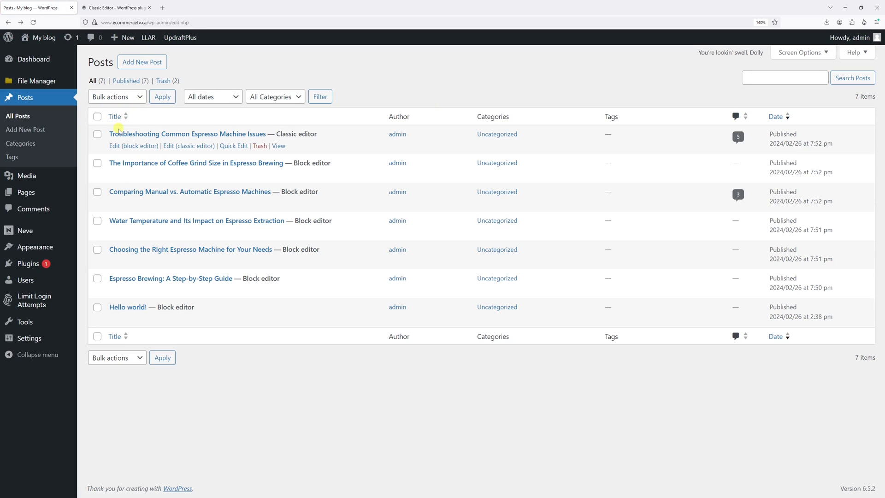
mouse_move(202, 146)
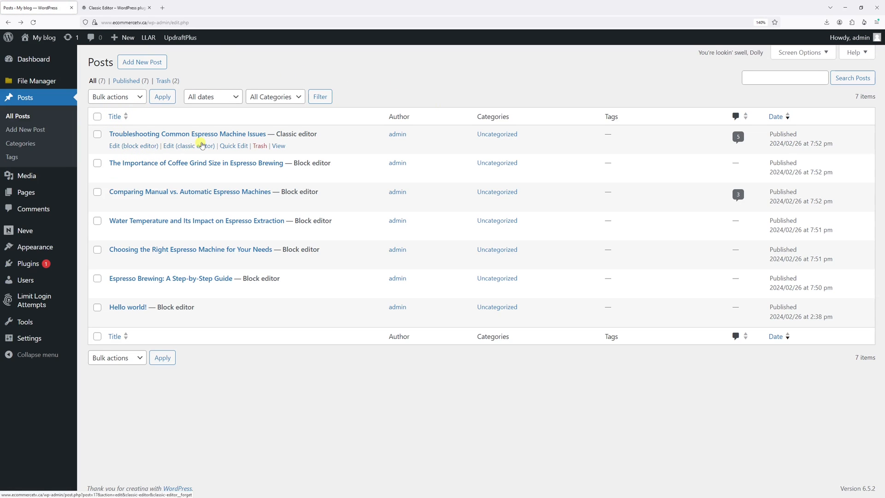
left_click(190, 146)
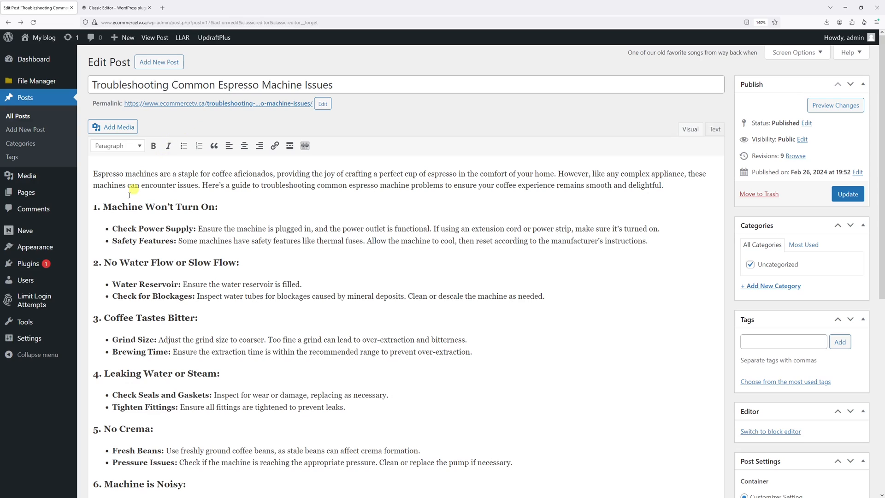
left_click(95, 353)
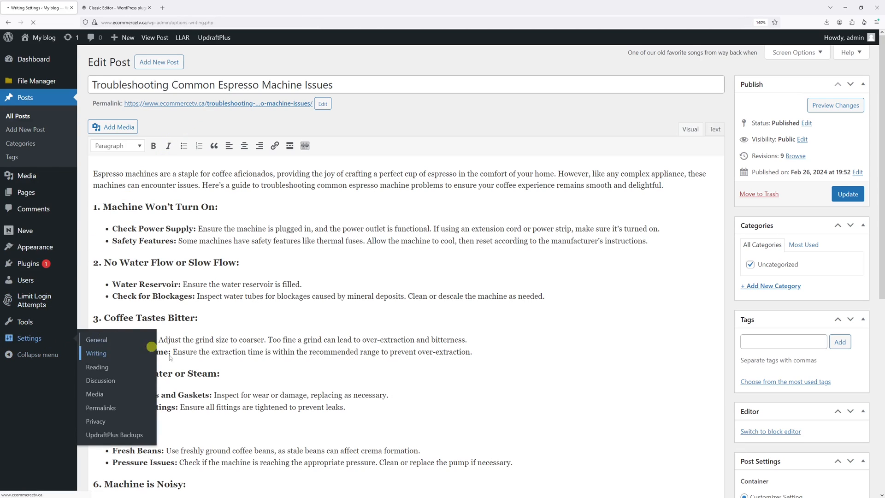
In Writing Settings keep Classic editor default, set 'Allow users to switch editors' to No, and save.
left_click(96, 353)
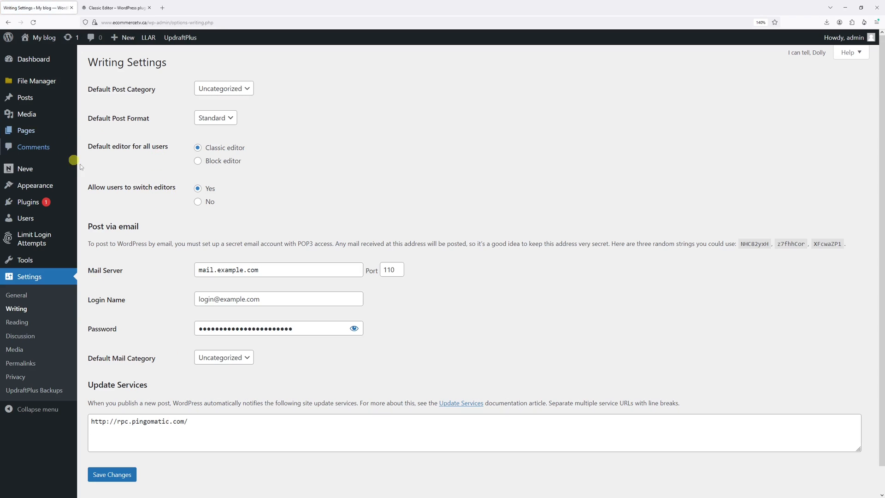
double_click(158, 146)
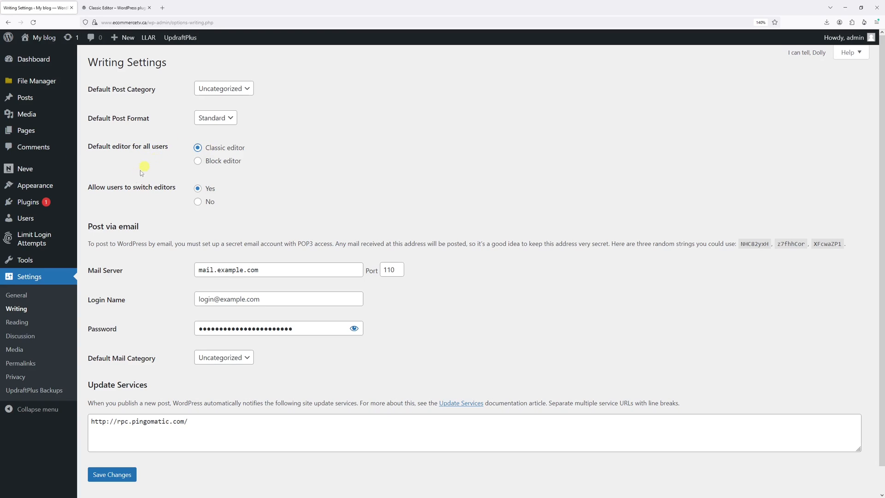
mouse_move(131, 194)
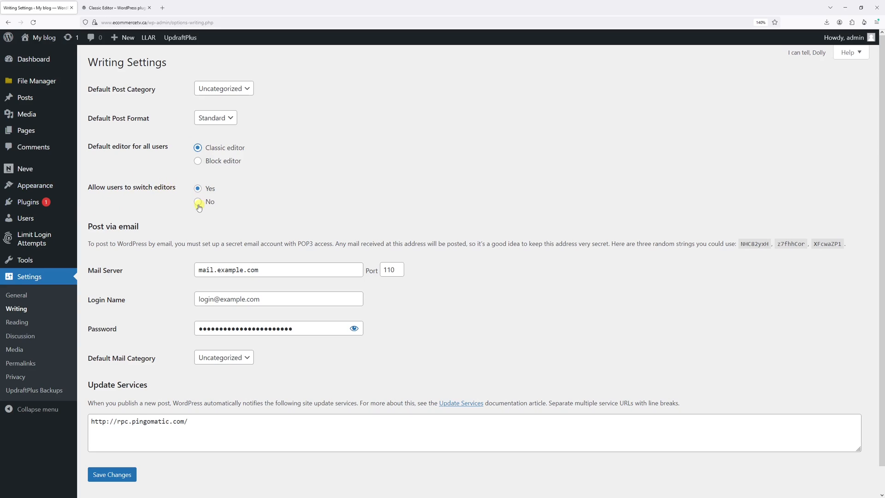
left_click(111, 449)
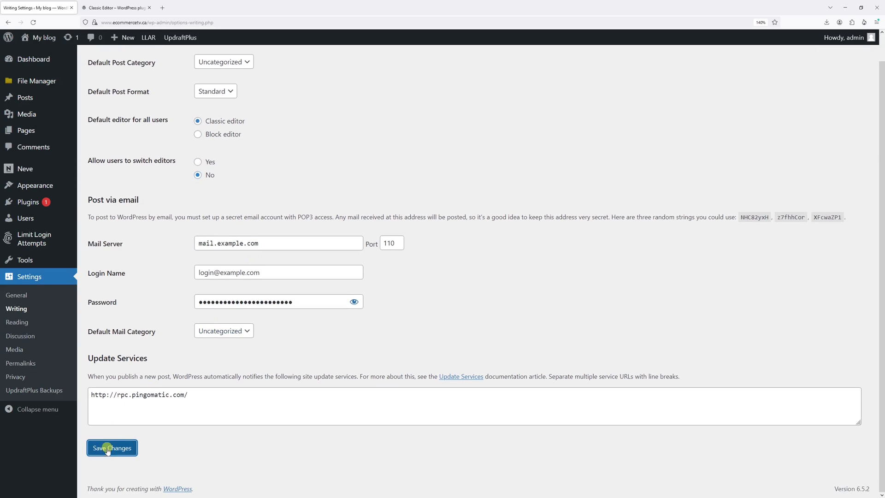
left_click(112, 448)
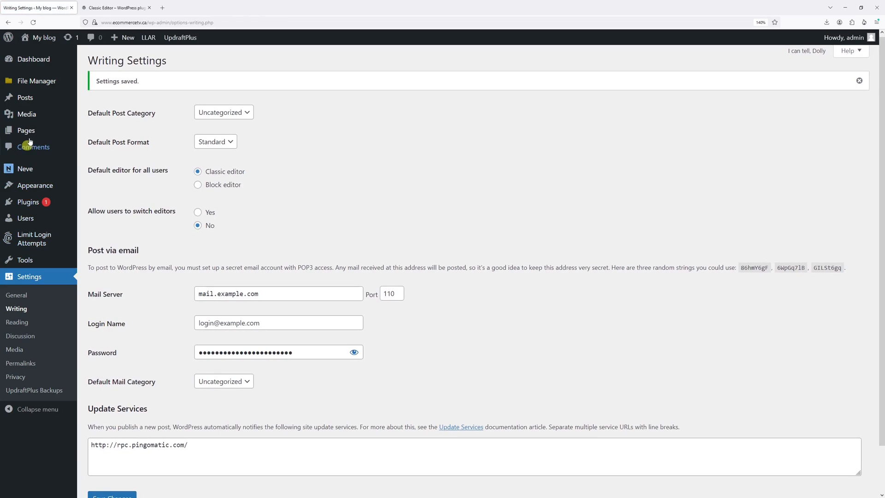
From All Posts, open the Troubleshooting Common Espresso Machine Issues post for editing.
left_click(26, 97)
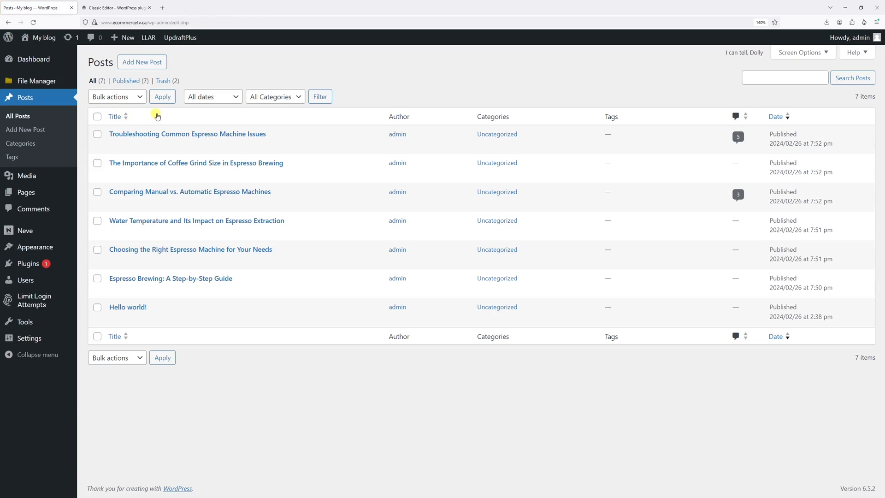
mouse_move(158, 138)
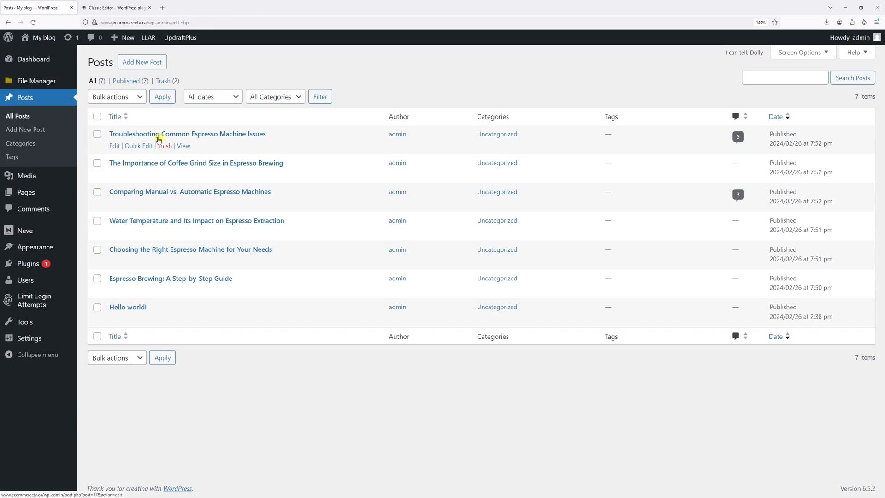
left_click(188, 134)
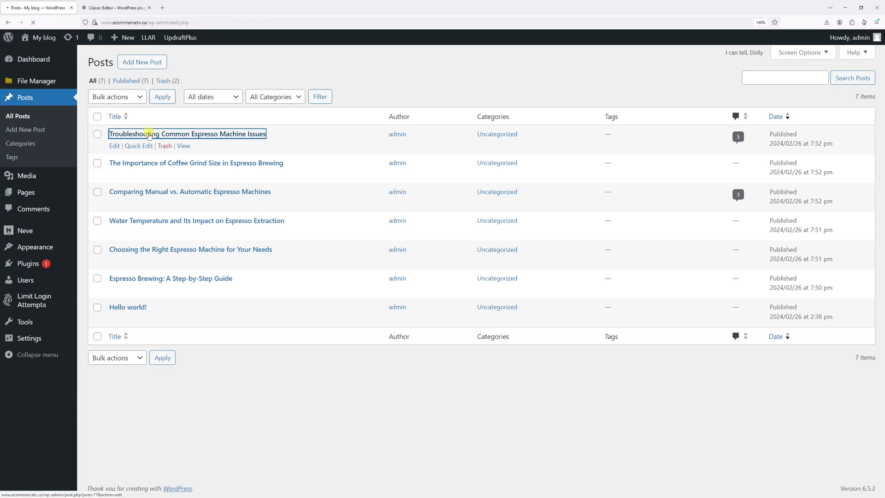